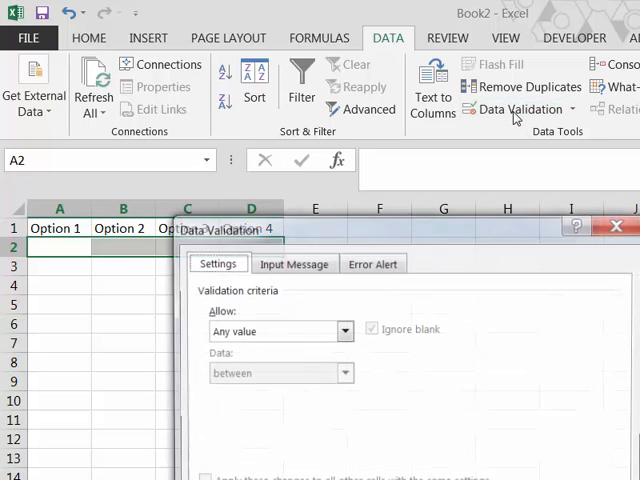
Set the Allow criteria for A2:D2 to Custom.
left_click(345, 331)
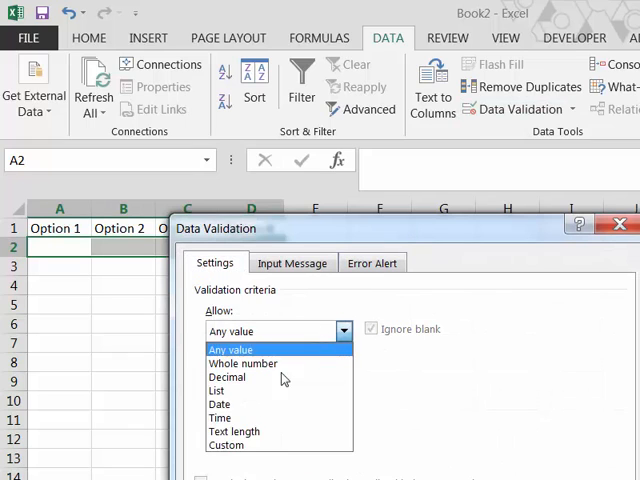
left_click(226, 445)
type("=")
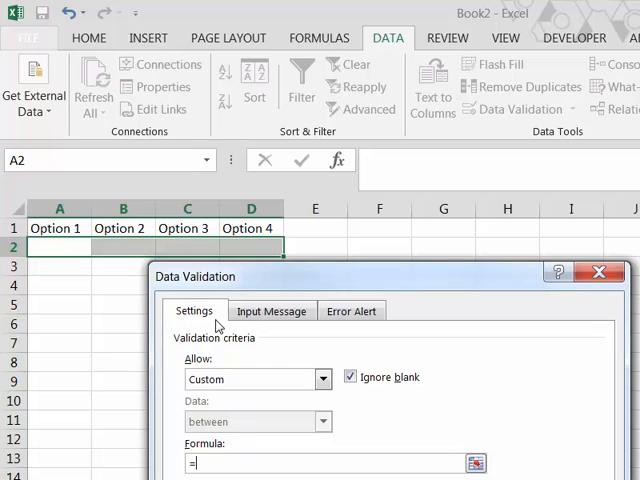
Type the formula start =and(a2="y" in the Formula box.
type("and")
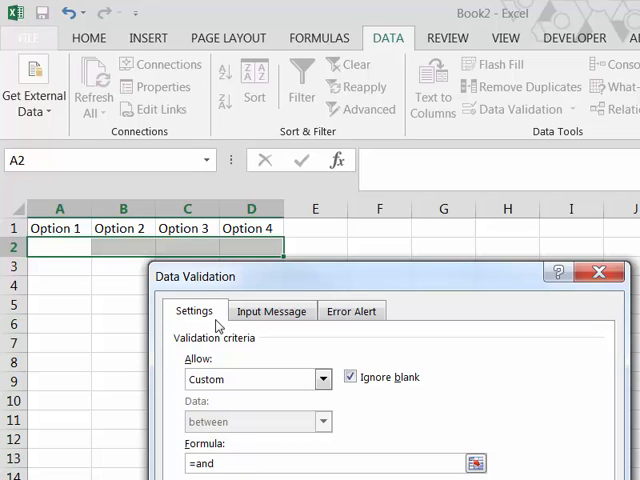
type("(")
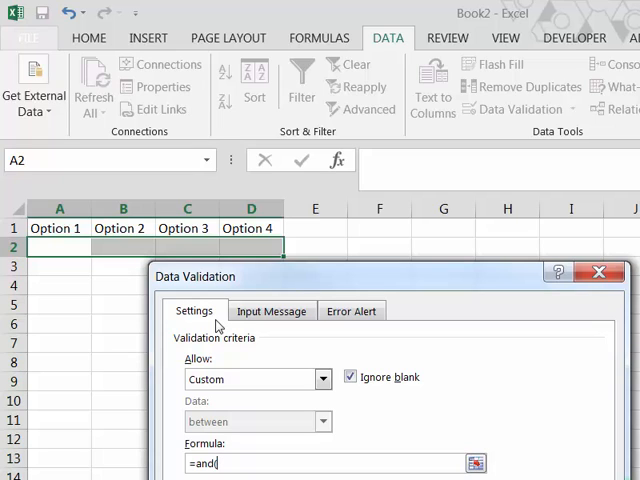
mouse_move(298, 237)
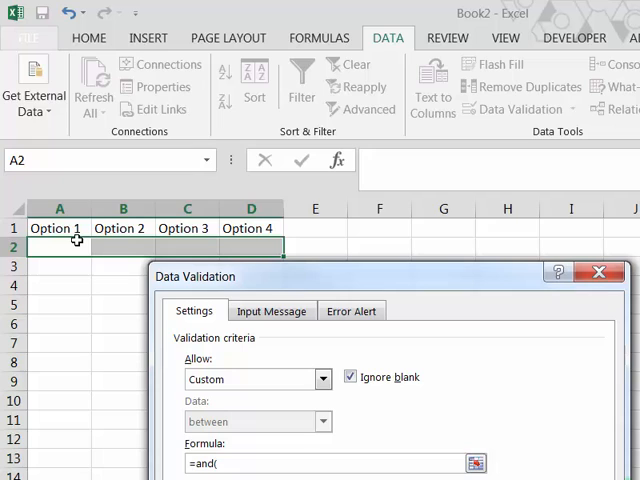
mouse_move(68, 246)
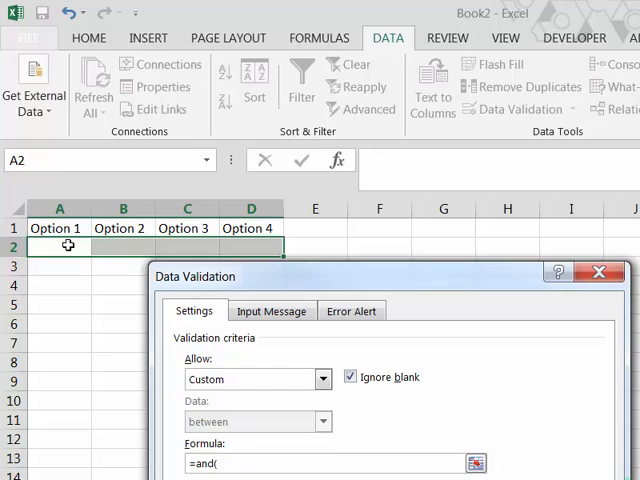
type("a2")
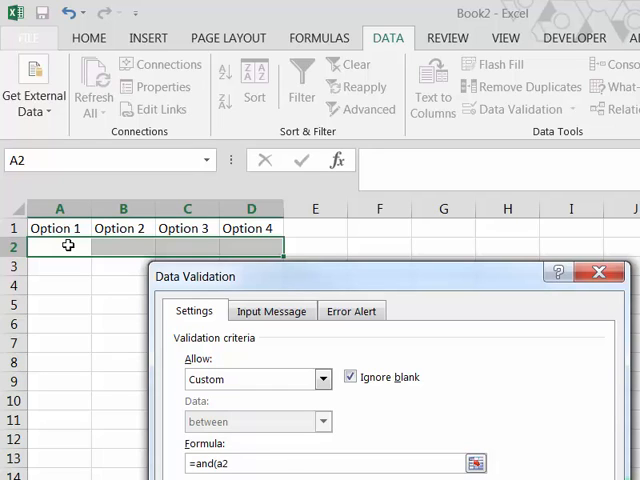
type("2=\"")
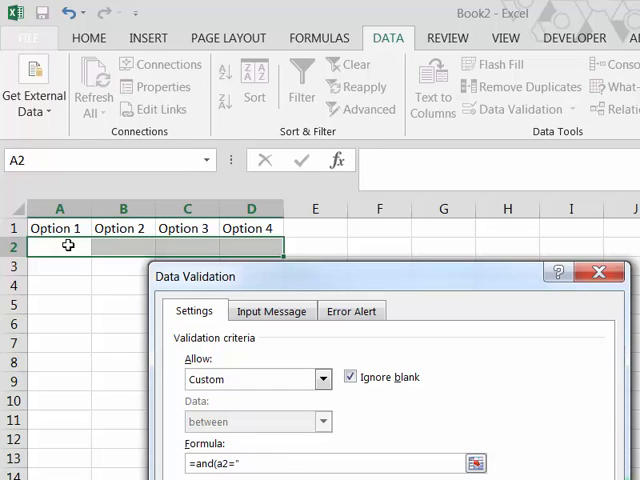
type("y\",c")
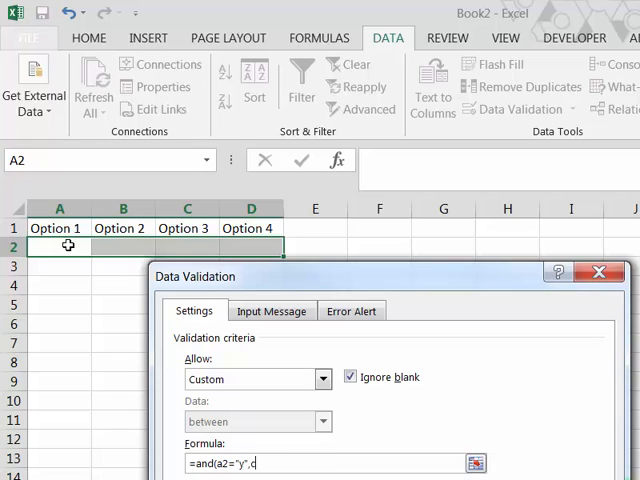
Complete the formula with countif(A2:D2,"y")<=1, selecting A2:D2 on the sheet.
type("ountif(A2:D2")
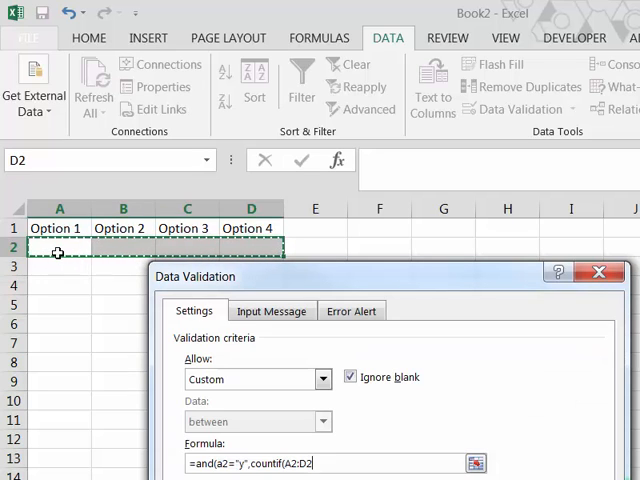
left_click(58, 246)
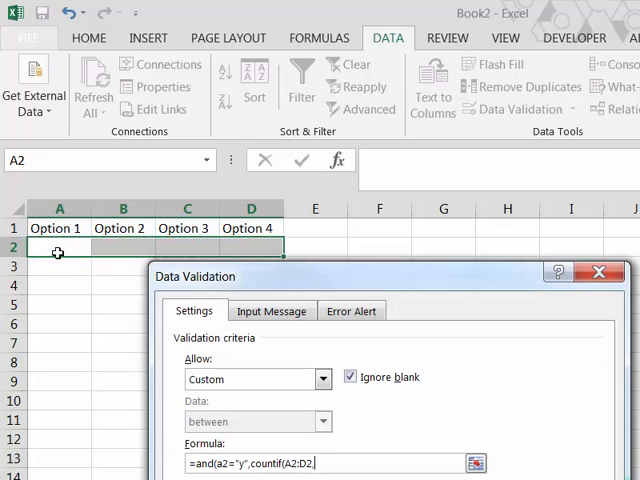
type(",\"y\")")
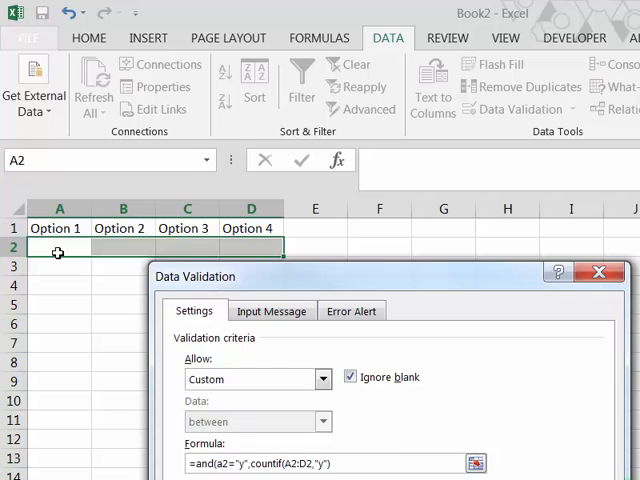
type("<=")
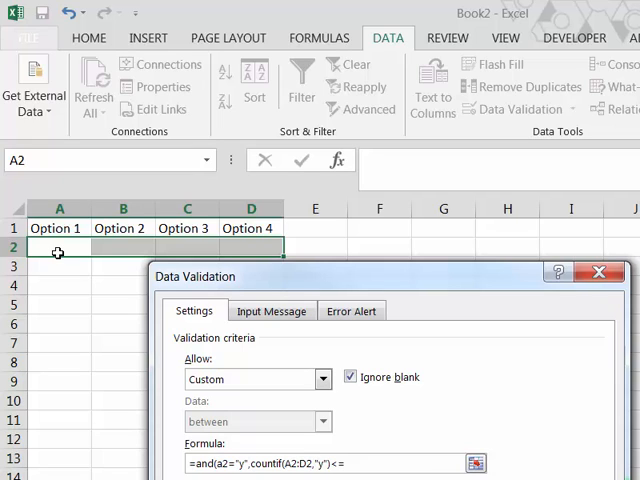
type("1)")
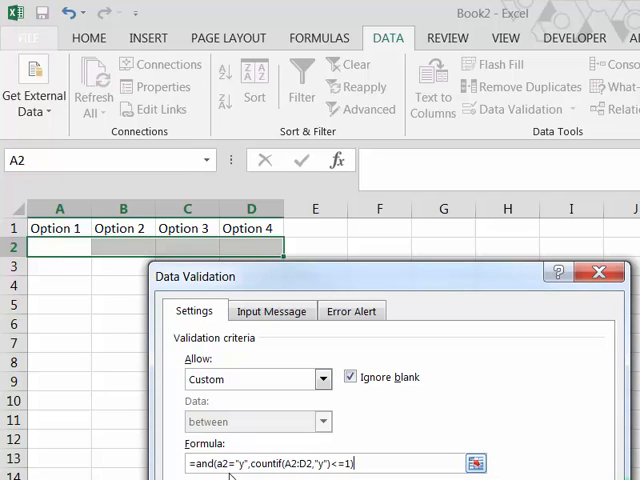
mouse_move(270, 475)
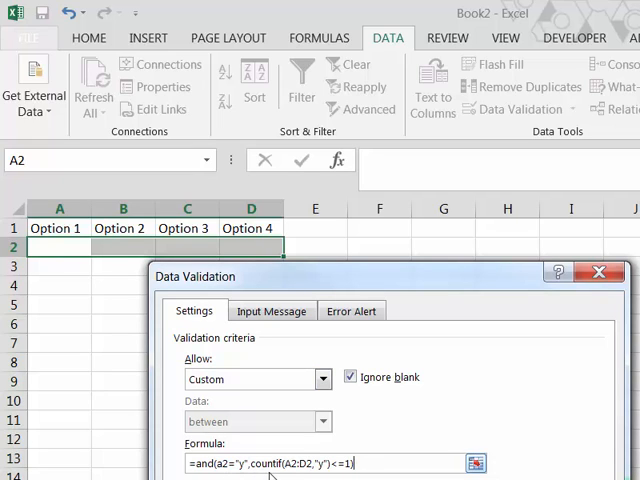
mouse_move(300, 472)
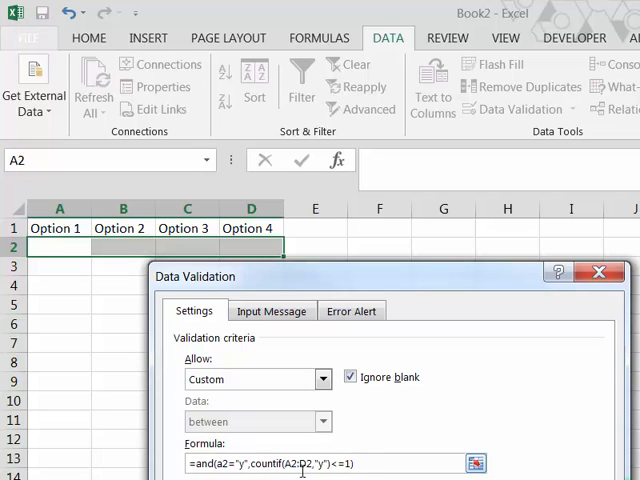
mouse_move(295, 470)
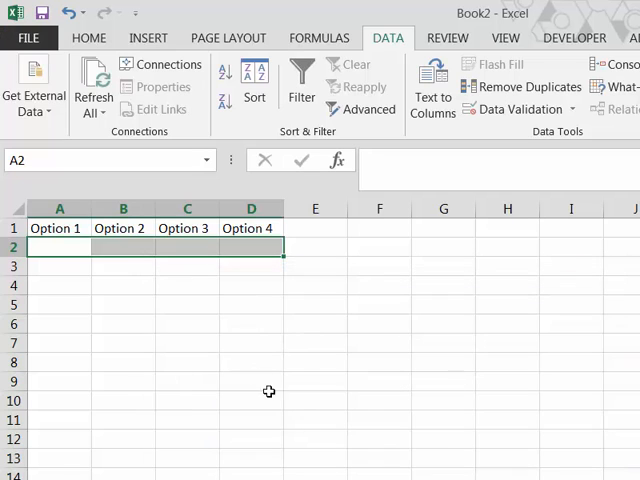
Enter Y in C2, then cancel the rejected second Y in A2.
left_click(187, 245)
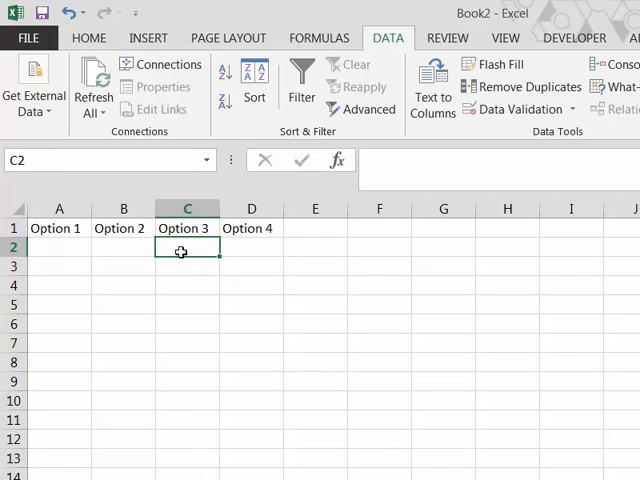
type("Y")
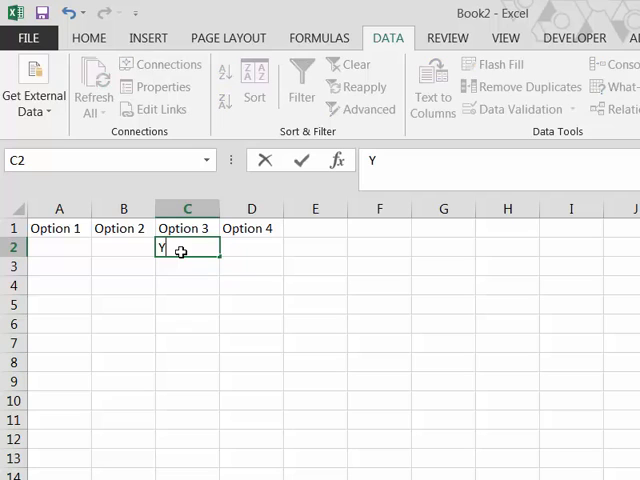
key("Return")
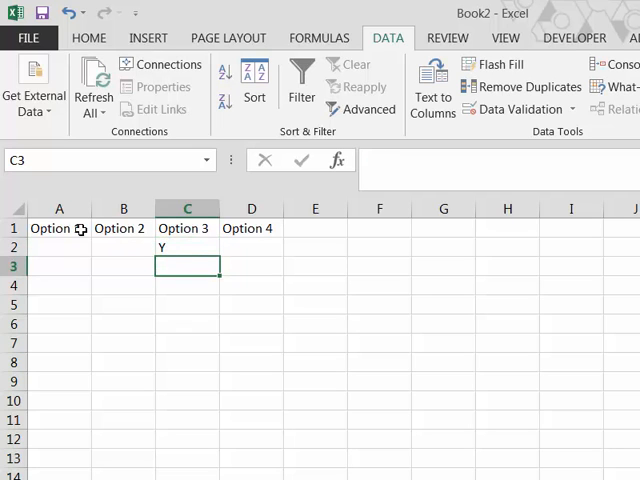
left_click(59, 247)
type("Y")
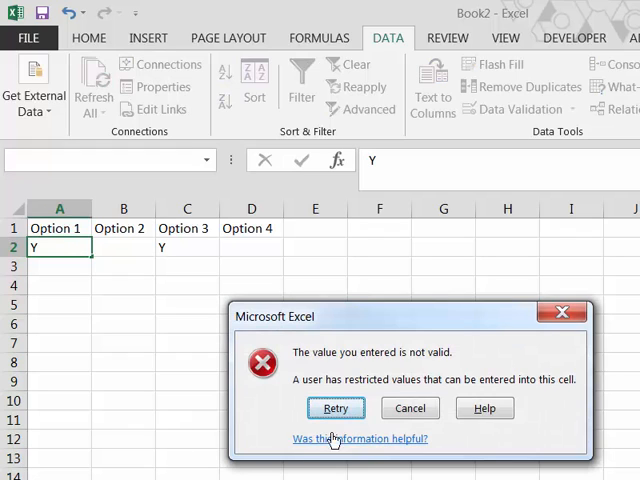
left_click(409, 408)
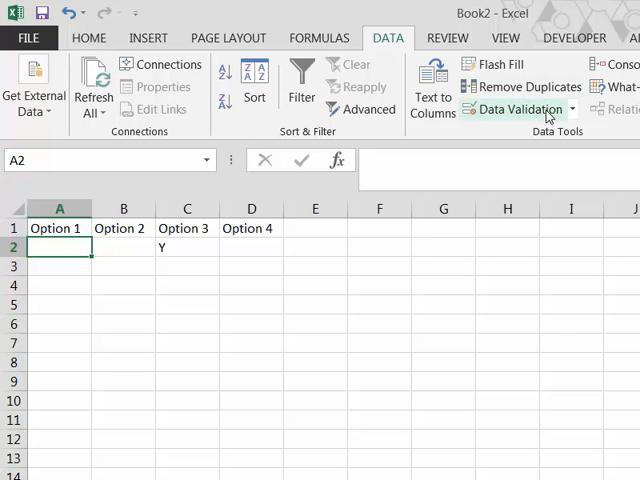
Reopen Data Validation for A2 to review =AND(A2="y",COUNTIF($A$2:$D$2,"y")<=1).
left_click(515, 109)
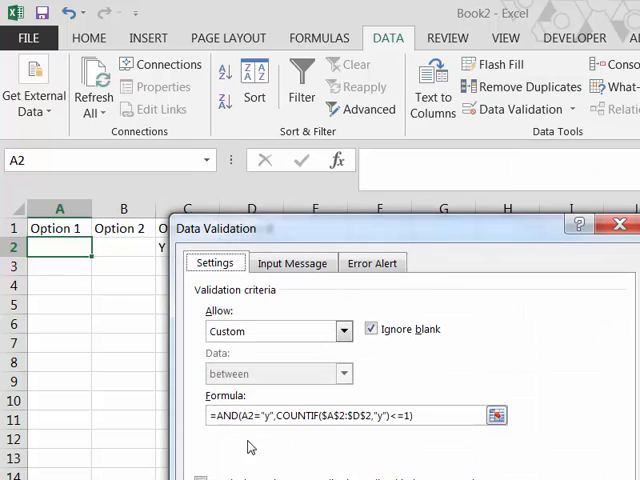
mouse_move(235, 431)
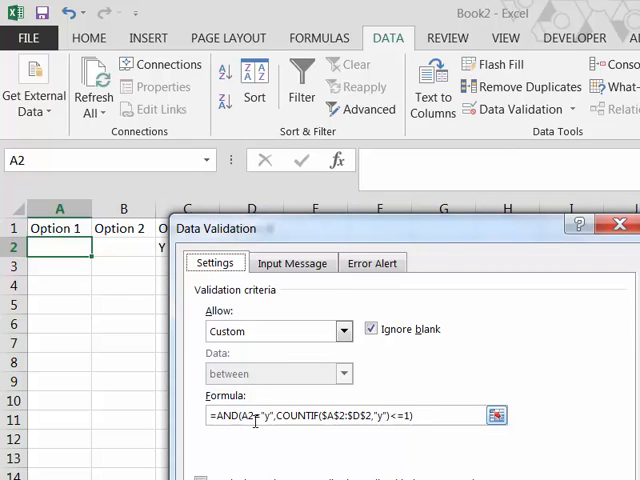
mouse_move(270, 430)
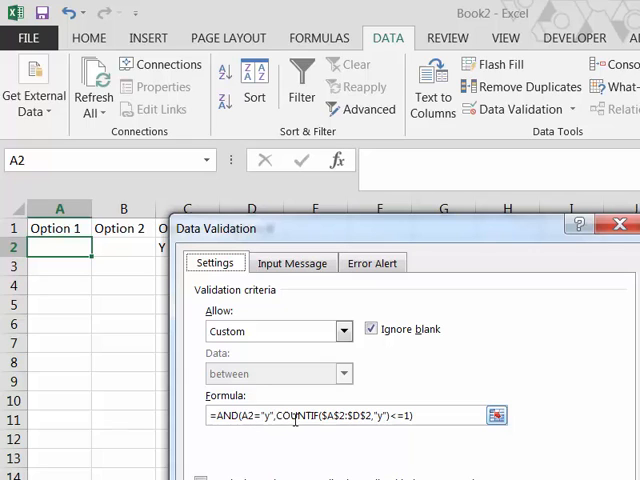
mouse_move(333, 434)
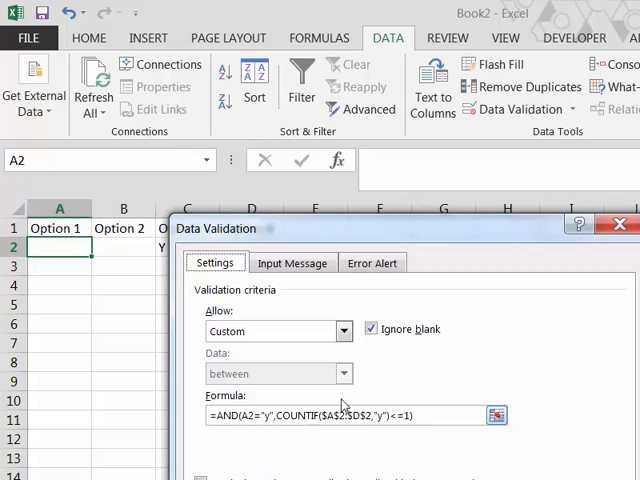
mouse_move(401, 433)
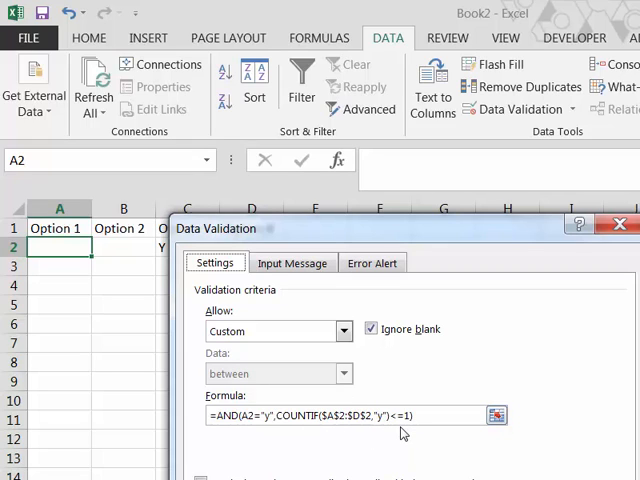
mouse_move(400, 432)
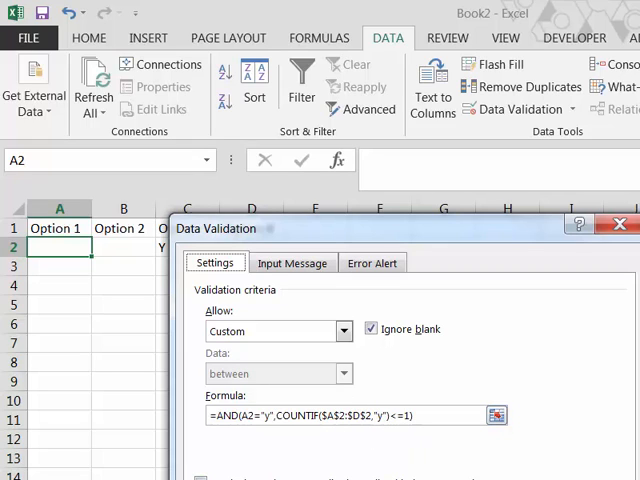